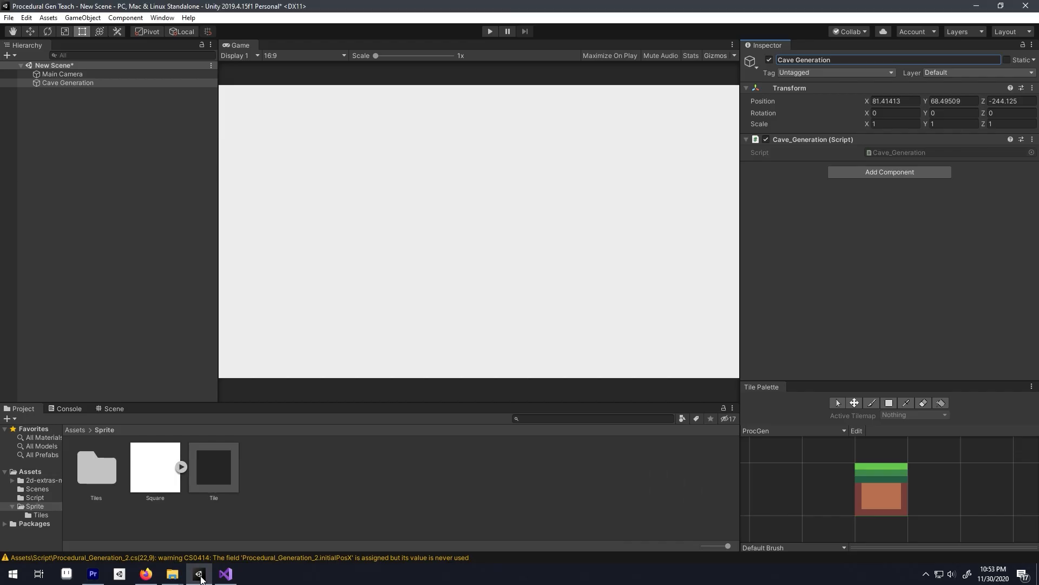
{"action": "mouse_move", "coordinate": [326, 537]}
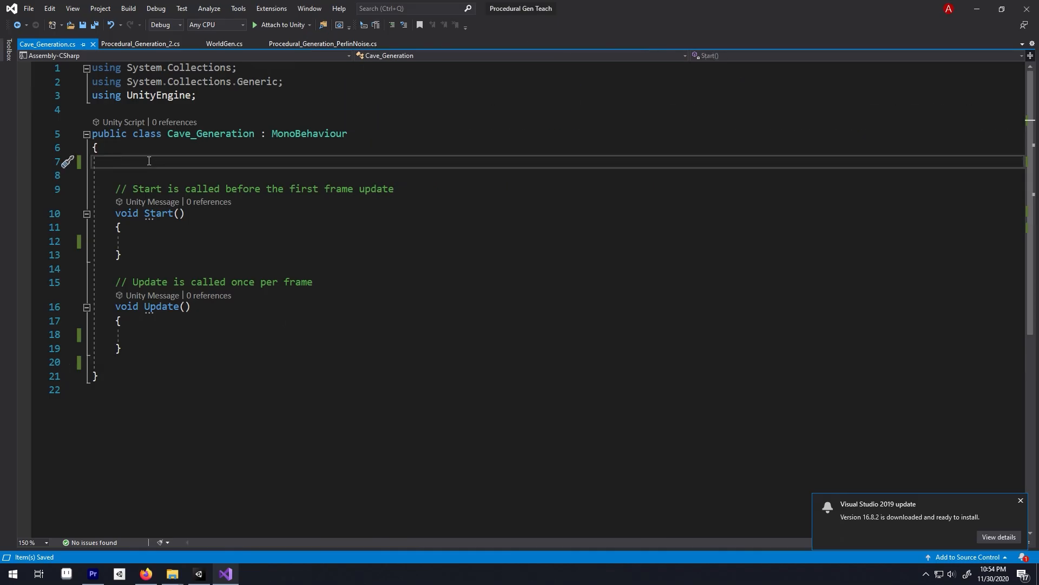
Declare serialized width, height, float seed, Range(0,1) modifier and GameObject tile fields.
{"action": "type", "text": "[SerializeField] int wit"}
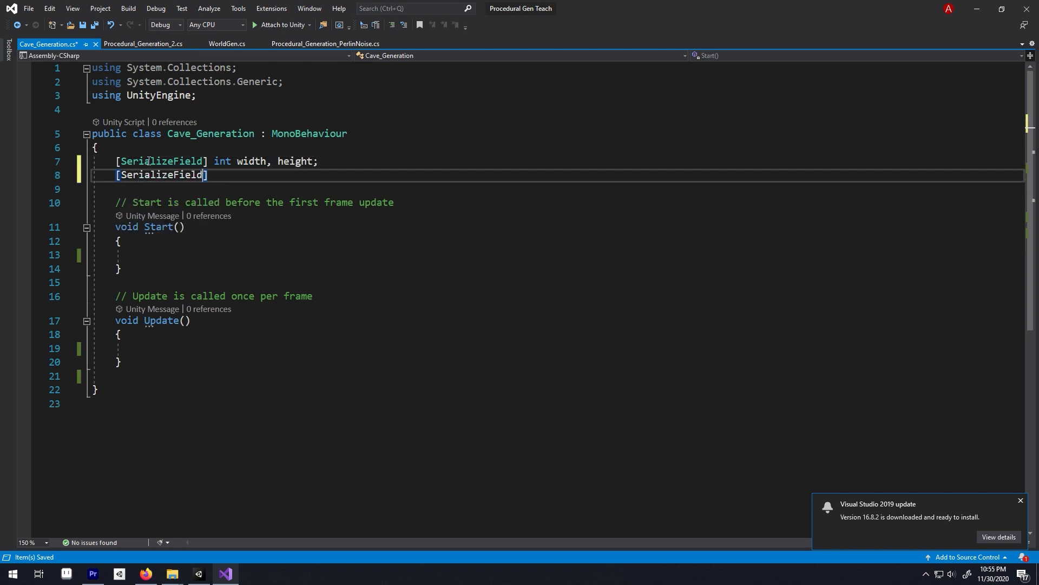
{"action": "type", "text": "float seed;"}
{"action": "type", "text": "[Range"}
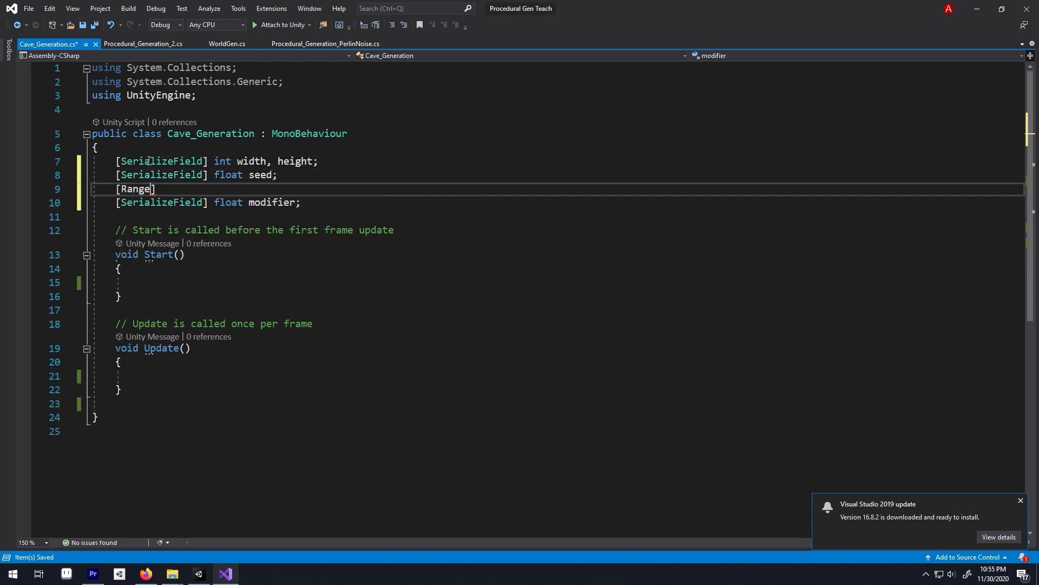
{"action": "type", "text": "(0)"}
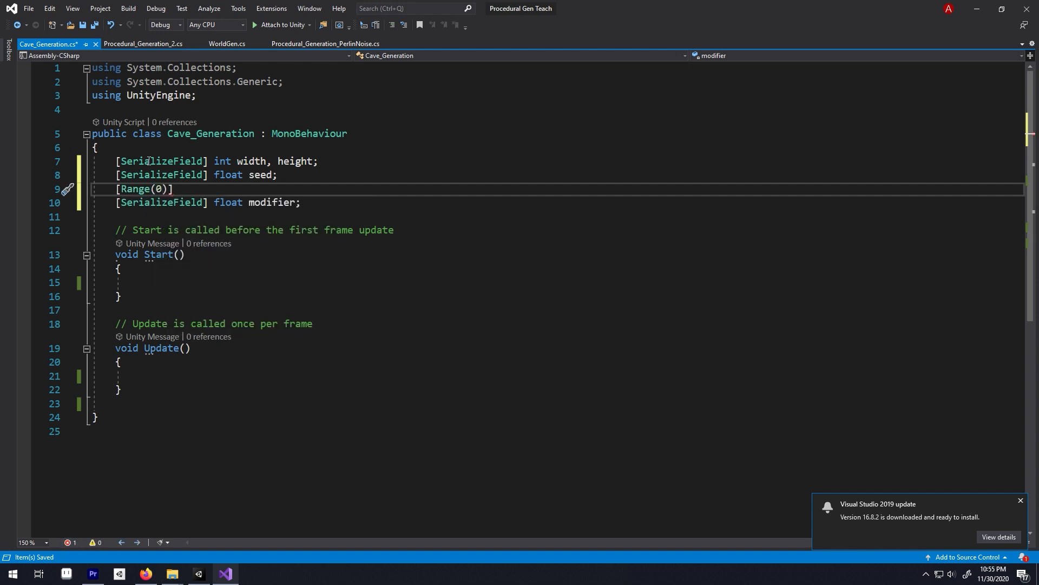
{"action": "type", "text": "[SerializeField] g"}
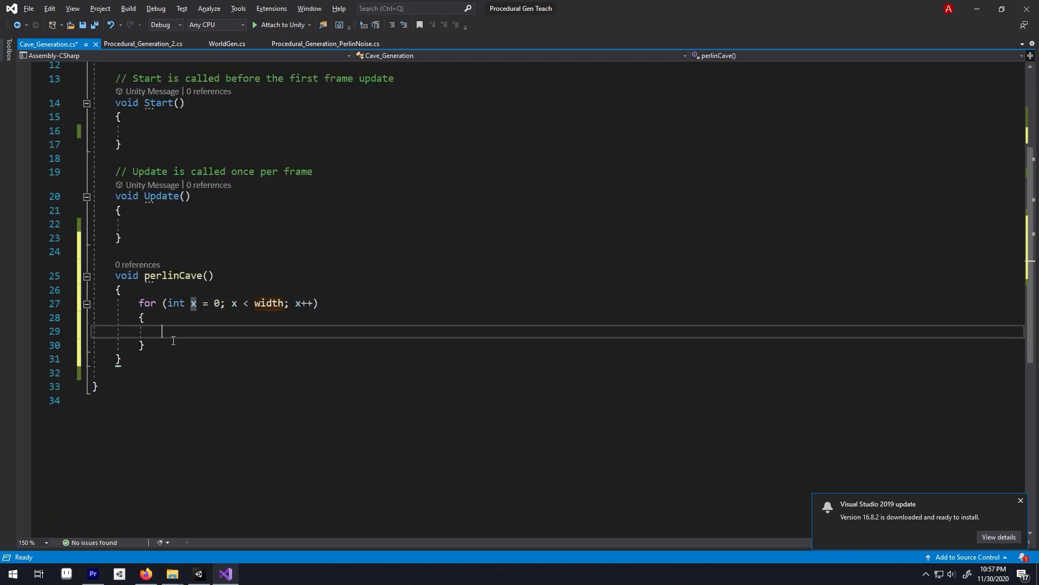
Add a nested height loop computing spawnpoint as rounded Perlin noise, with a 'this gives 0' comment.
{"action": "type", "text": "for (int i = 0; i < height; i++)"}
{"action": "type", "text": "int spawnpoint = Mathf.PerlinNoise("}
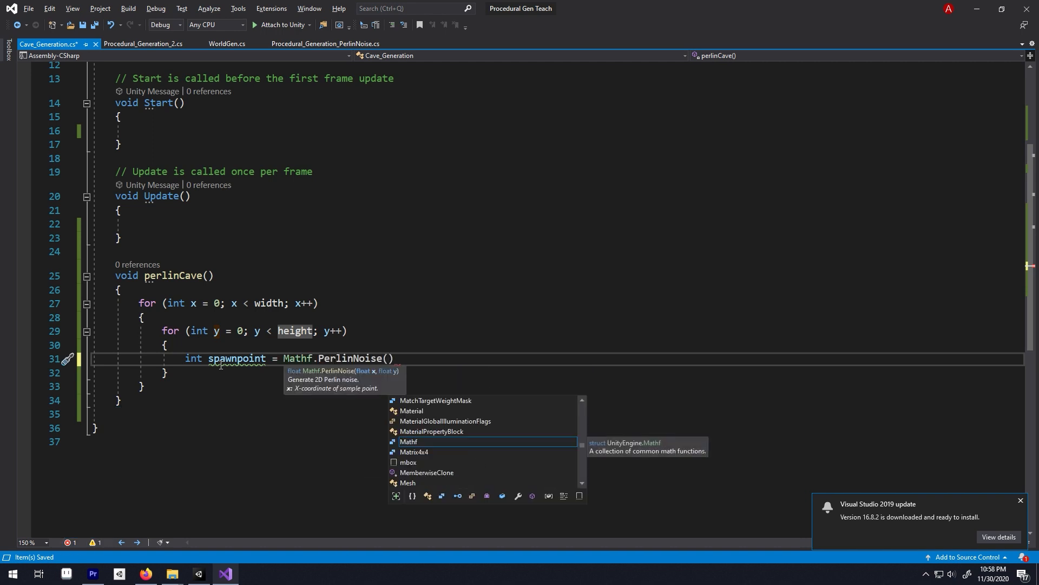
{"action": "type", "text": "x*"}
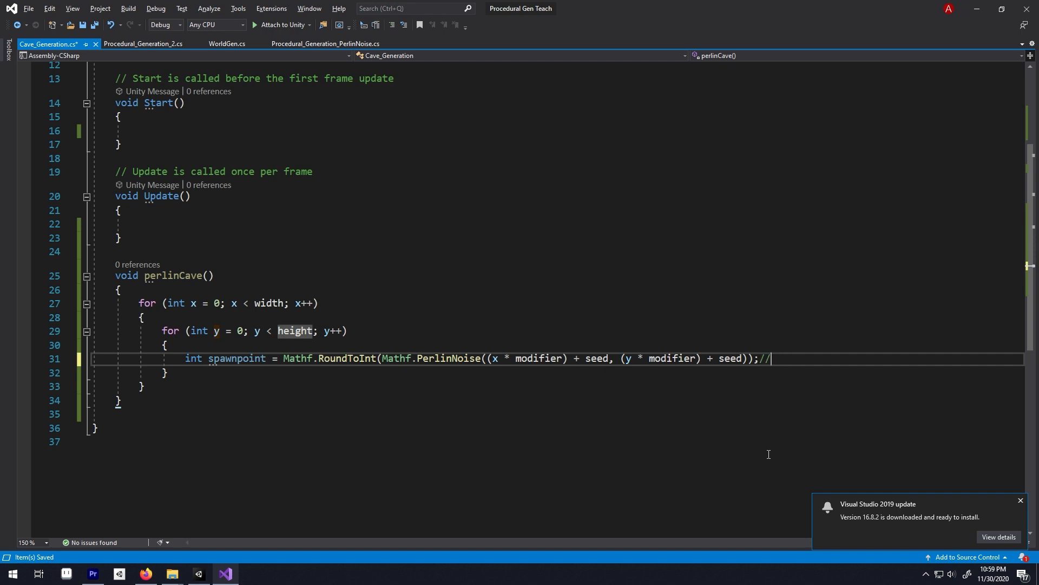
{"action": "type", "text": "this gives 0s and 1s as a value"}
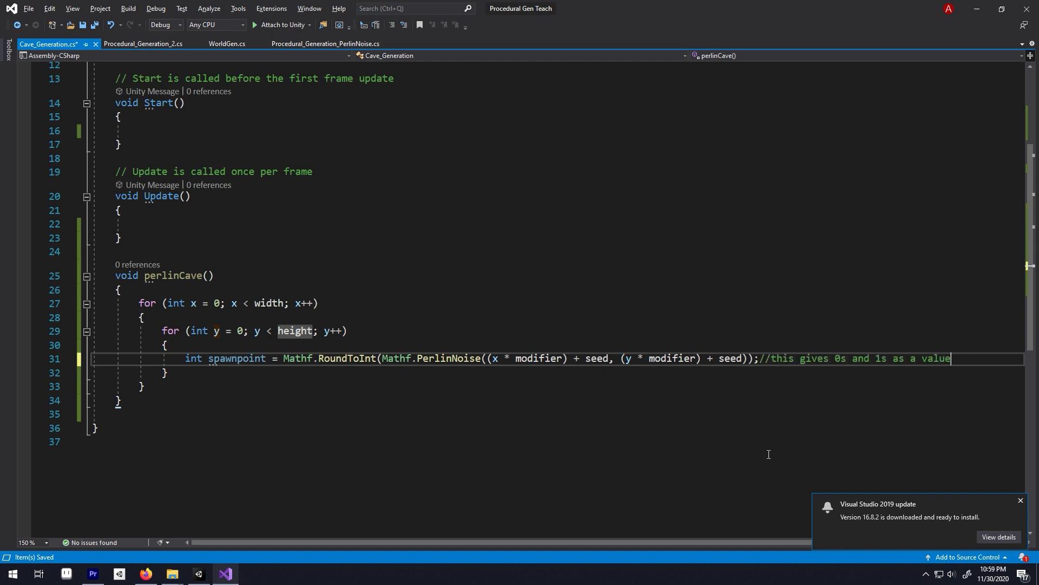
{"action": "type", "text": "if"}
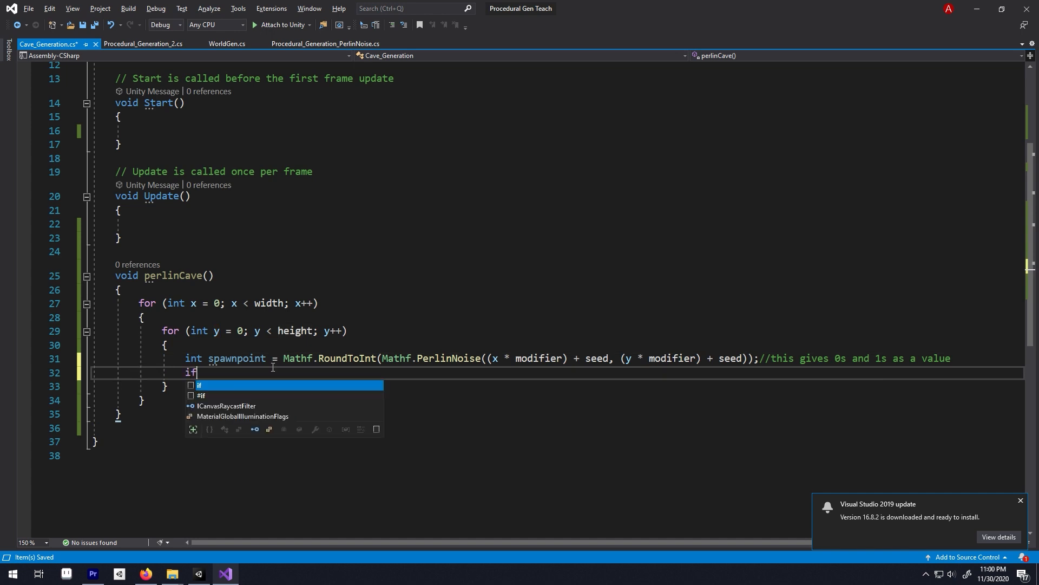
Instantiate the tile at new Vector2(x, y) with Quaternion.identity when spawnpoint == 1.
{"action": "type", "text": "(spawnpoint =="}
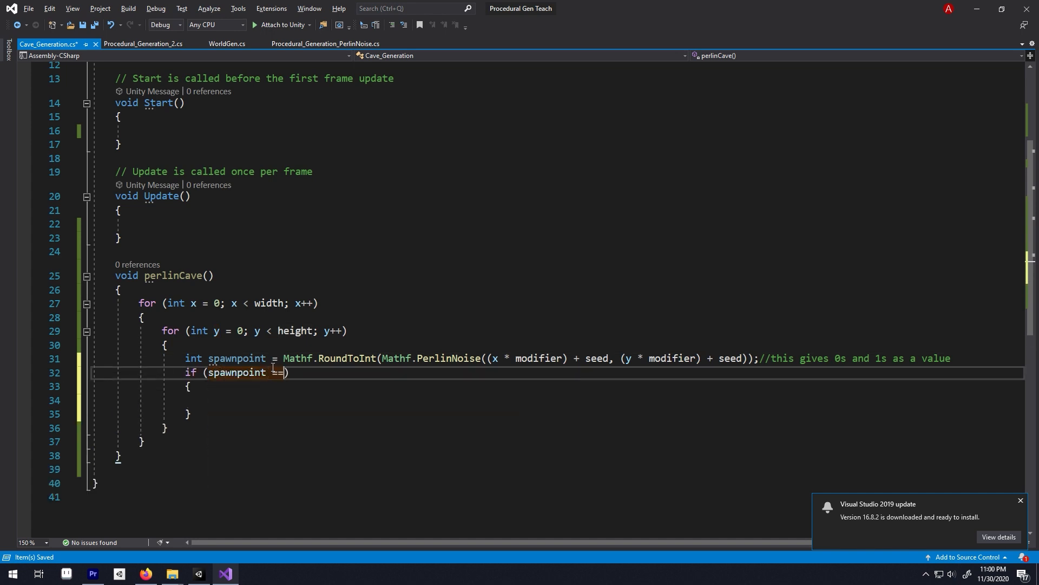
{"action": "type", "text": "1)"}
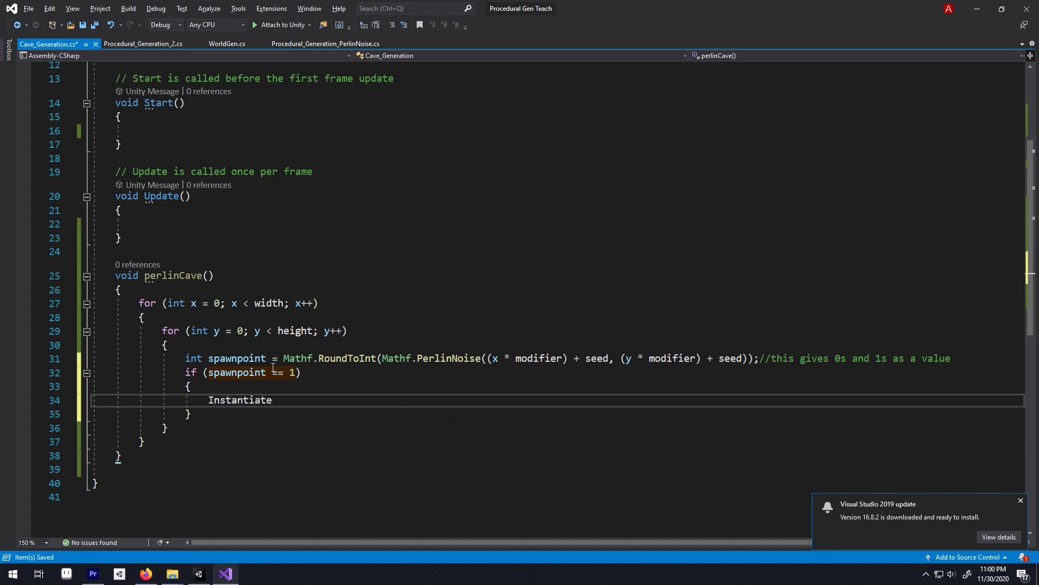
{"action": "type", "text": "(tile,new v"}
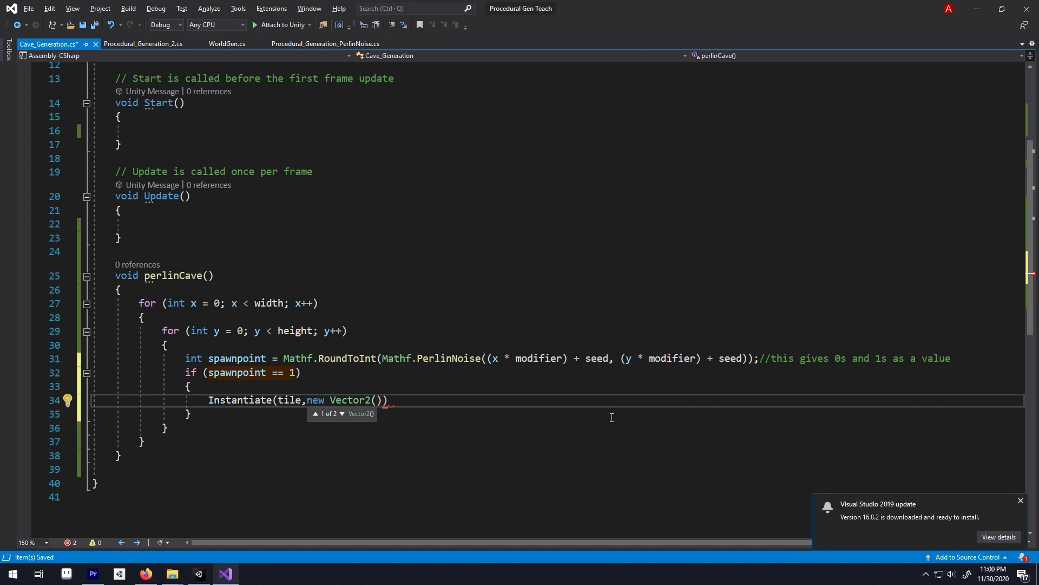
{"action": "type", "text": "x,y),"}
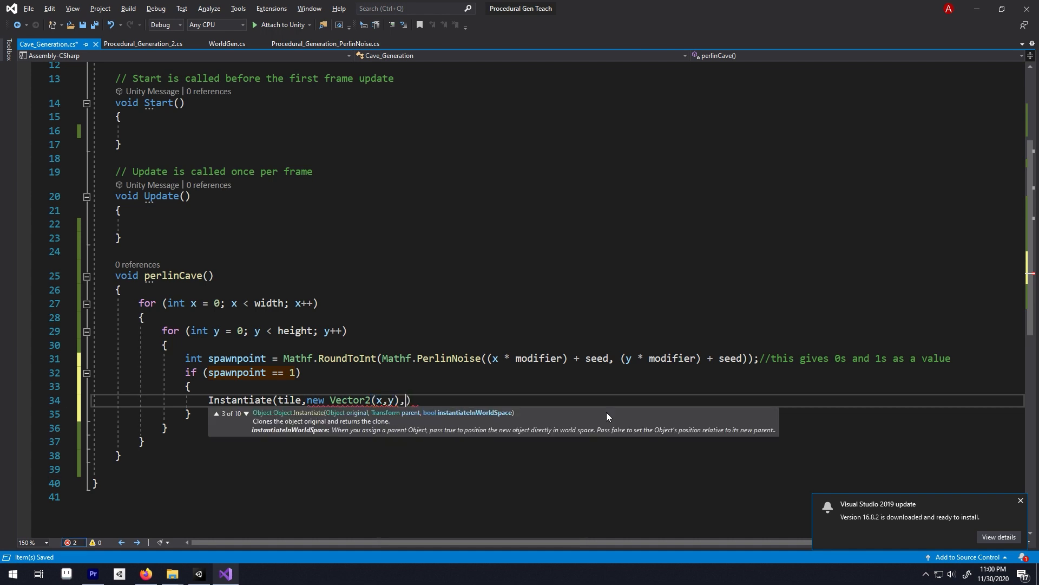
{"action": "type", "text": "Quaternion.identity"}
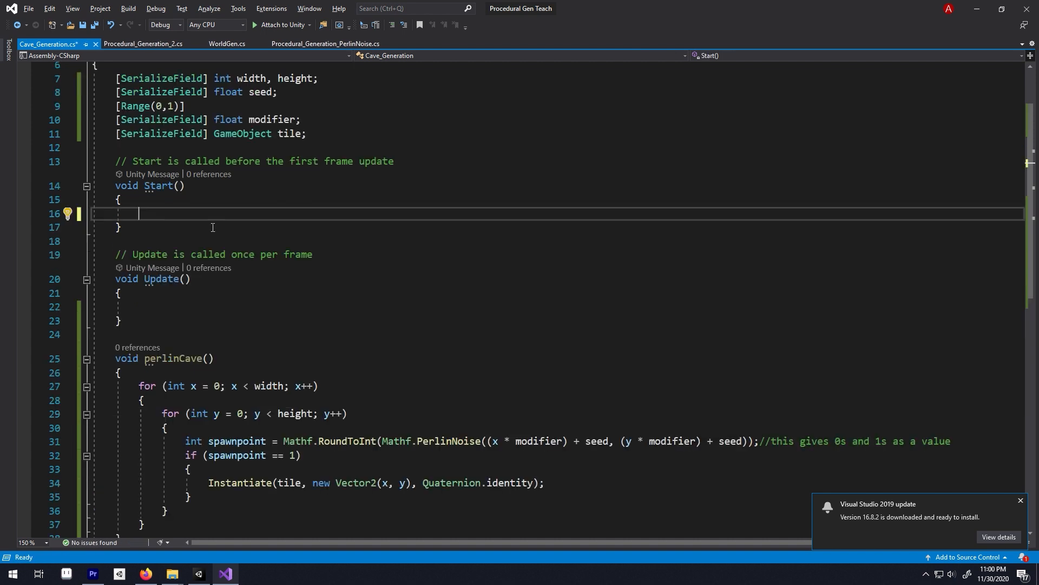
In Start, set seed = Random.Range(-100000, 100000) and call perlinCave().
{"action": "type", "text": "seed = Random.Range(-100)"}
{"action": "type", "text": "p"}
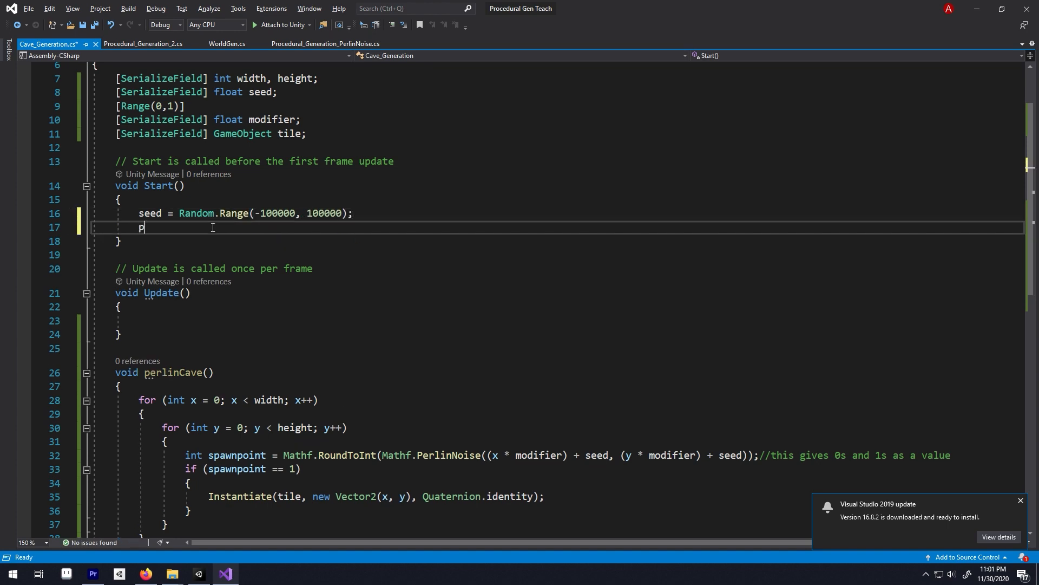
{"action": "type", "text": "erlinCave();"}
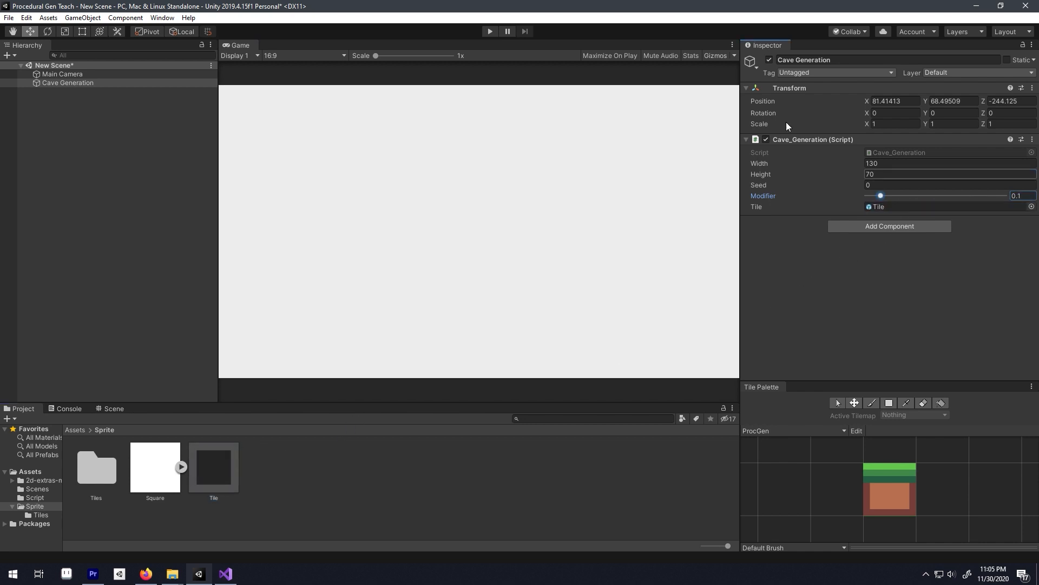
Play the scene to generate the cave map, then replay for a new random layout.
{"action": "left_click", "coordinate": [490, 32]}
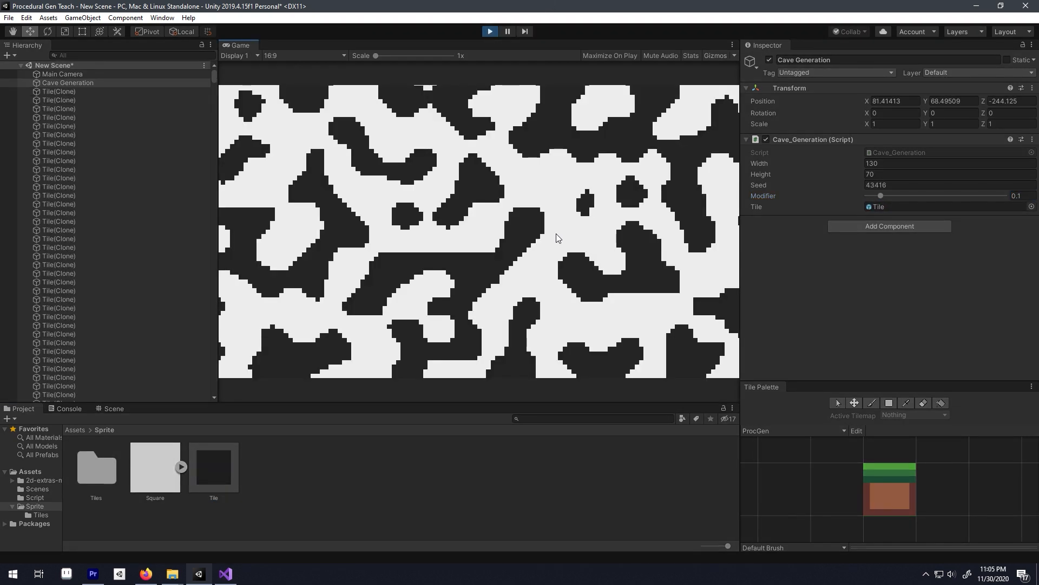
{"action": "left_click", "coordinate": [490, 32]}
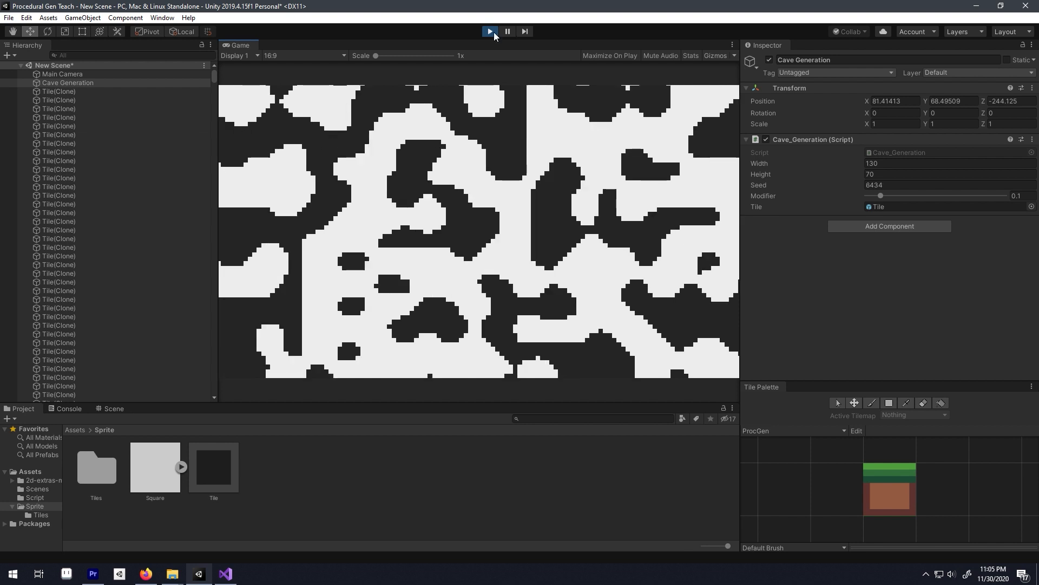